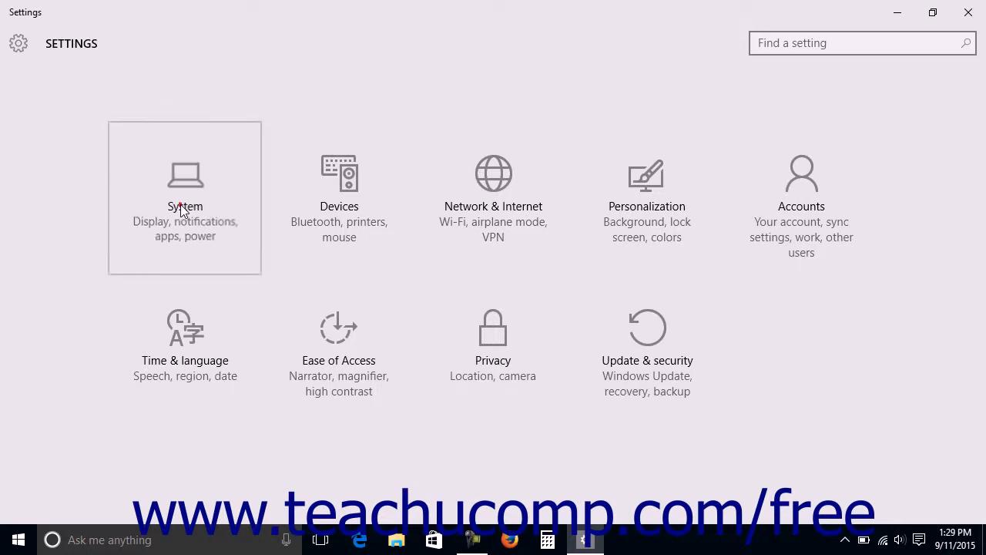
- Go to the System category so its Display page shows monitor 1 in Landscape
{"action": "left_click", "coordinate": [184, 197]}
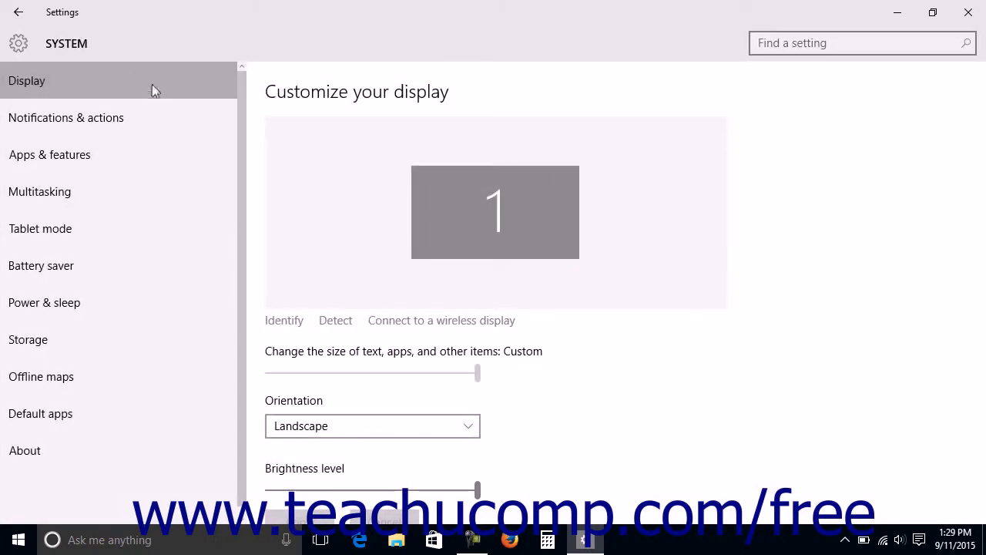
{"action": "mouse_move", "coordinate": [238, 111]}
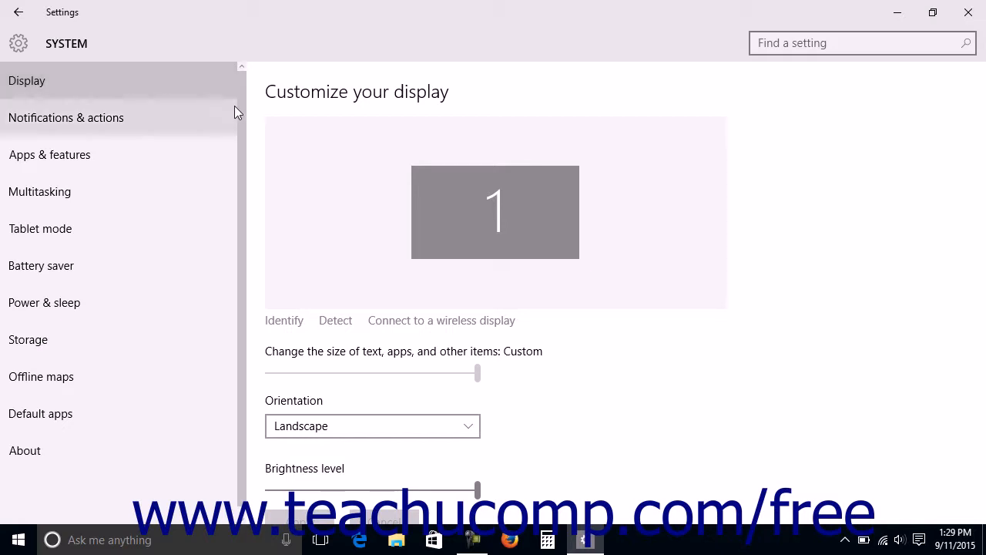
{"action": "mouse_move", "coordinate": [473, 345]}
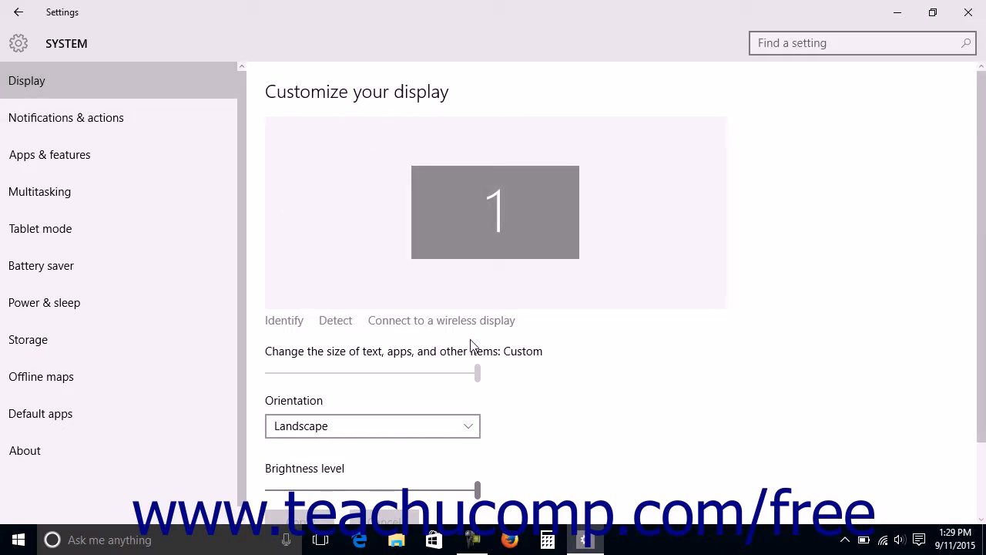
{"action": "mouse_move", "coordinate": [456, 117]}
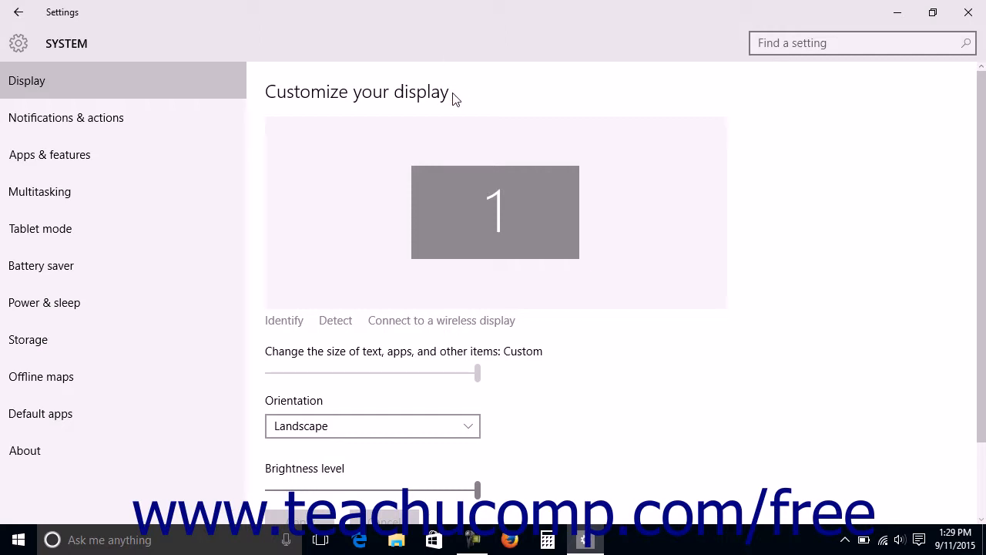
{"action": "mouse_move", "coordinate": [472, 209]}
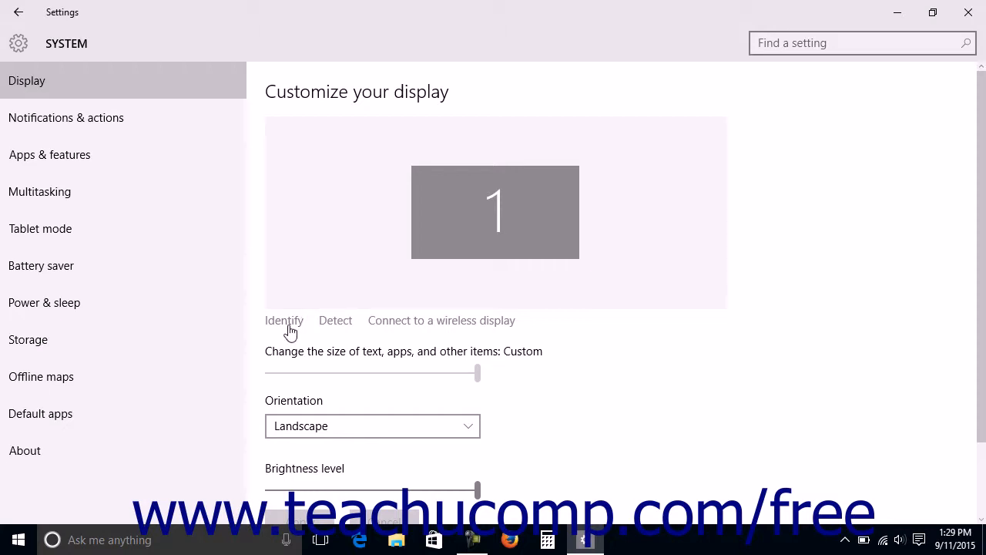
- Identify the monitor as display 1, then detect other displays (none found)
{"action": "left_click", "coordinate": [284, 319]}
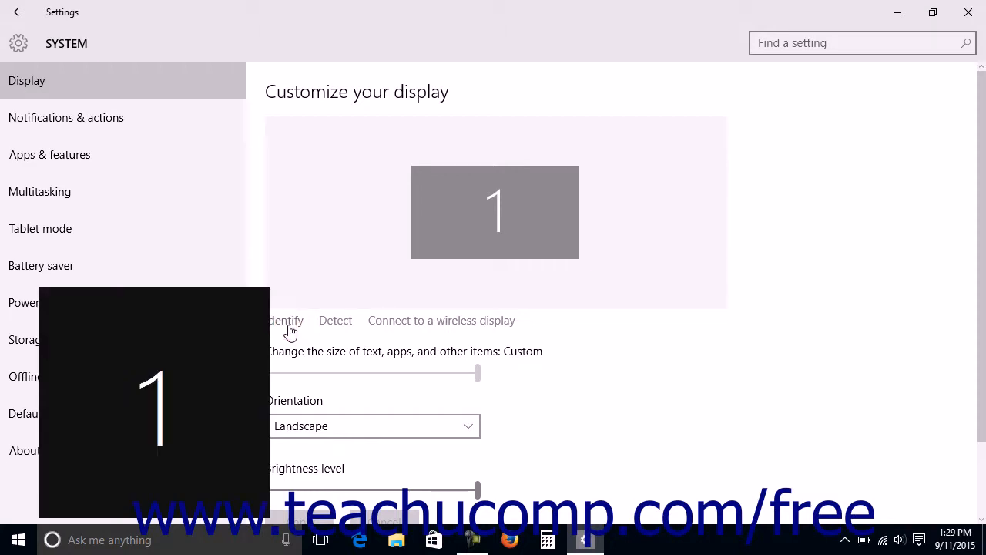
{"action": "left_click", "coordinate": [284, 319]}
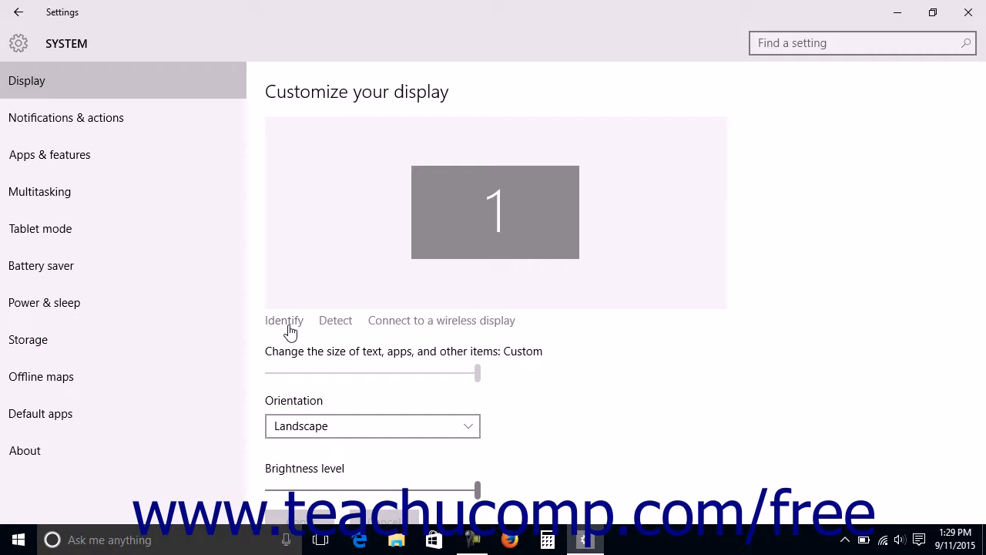
{"action": "mouse_move", "coordinate": [324, 333]}
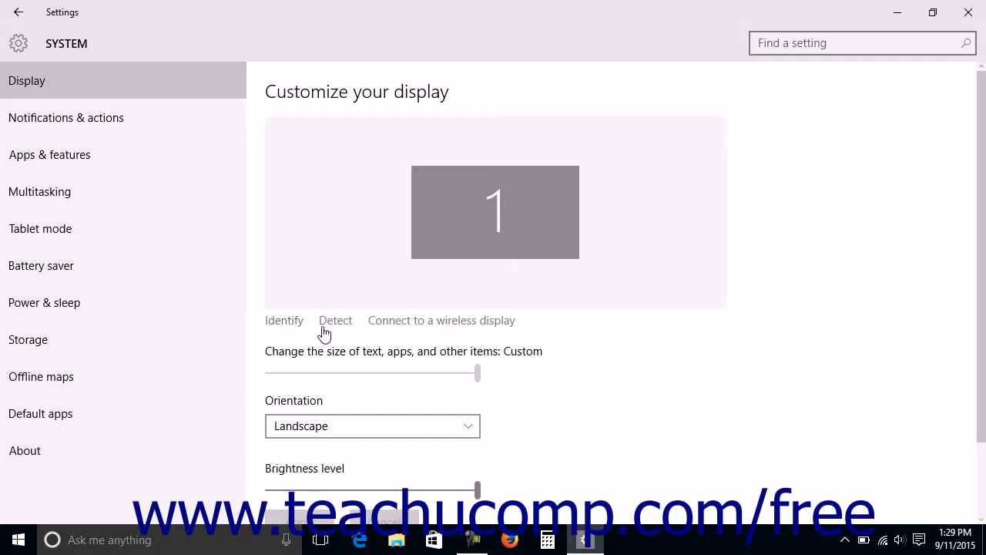
{"action": "mouse_move", "coordinate": [336, 319]}
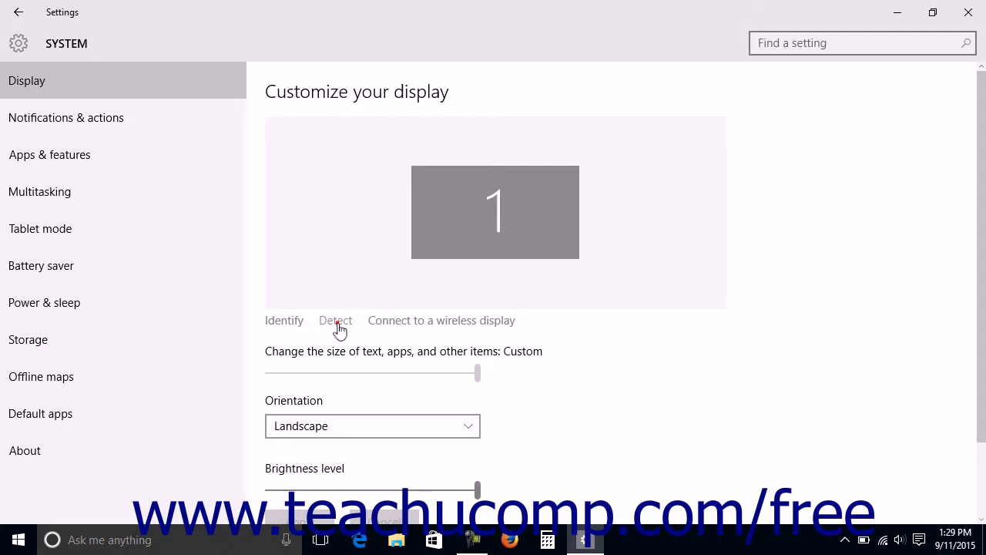
{"action": "left_click", "coordinate": [336, 319]}
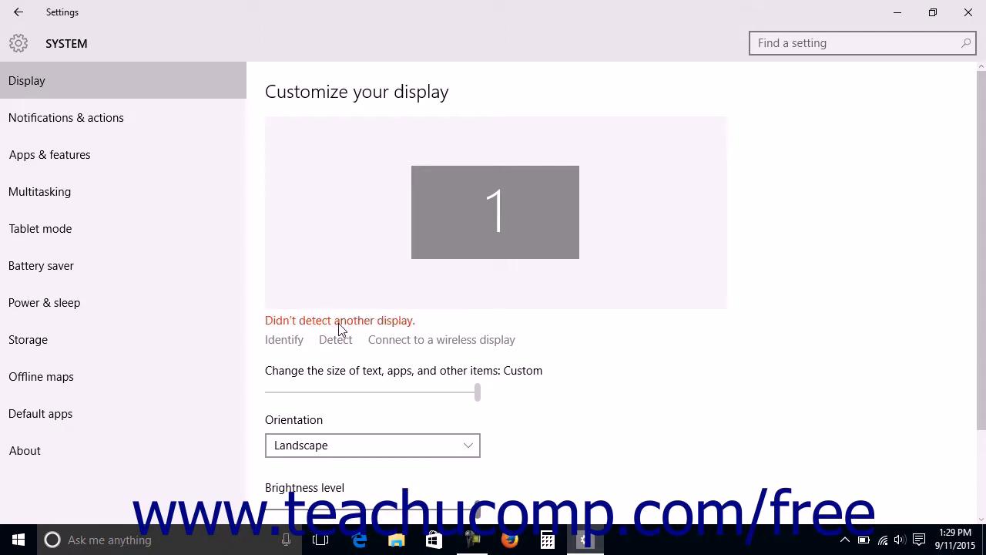
{"action": "mouse_move", "coordinate": [408, 296]}
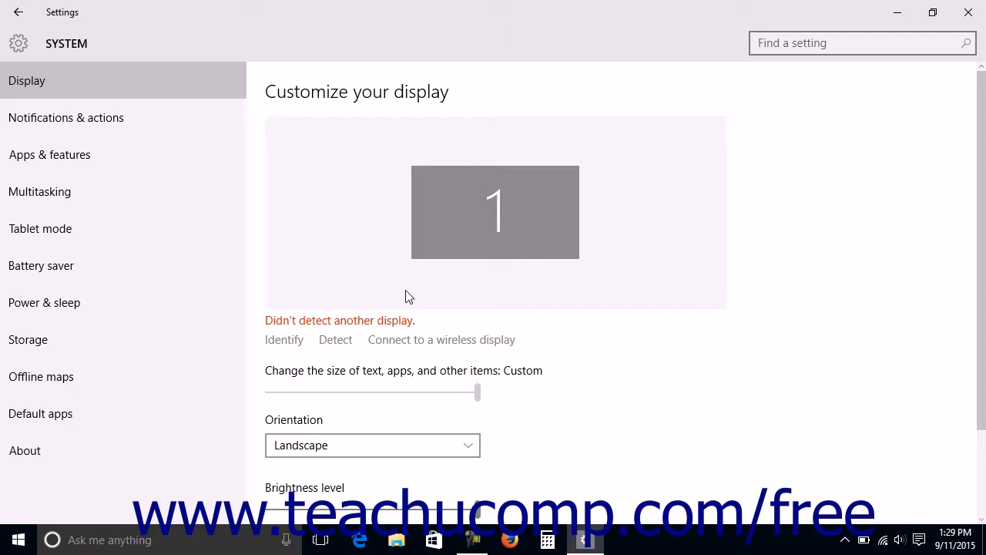
- Set Orientation to Portrait (pending) and drag the Brightness level slider to 100
{"action": "scroll", "scroll_direction": "down", "scroll_amount": 3}
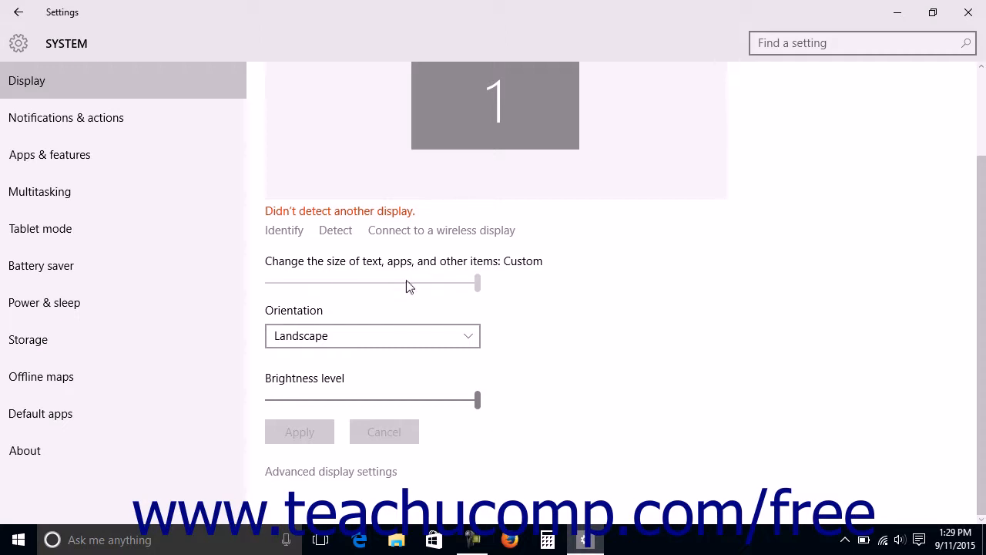
{"action": "mouse_move", "coordinate": [404, 274]}
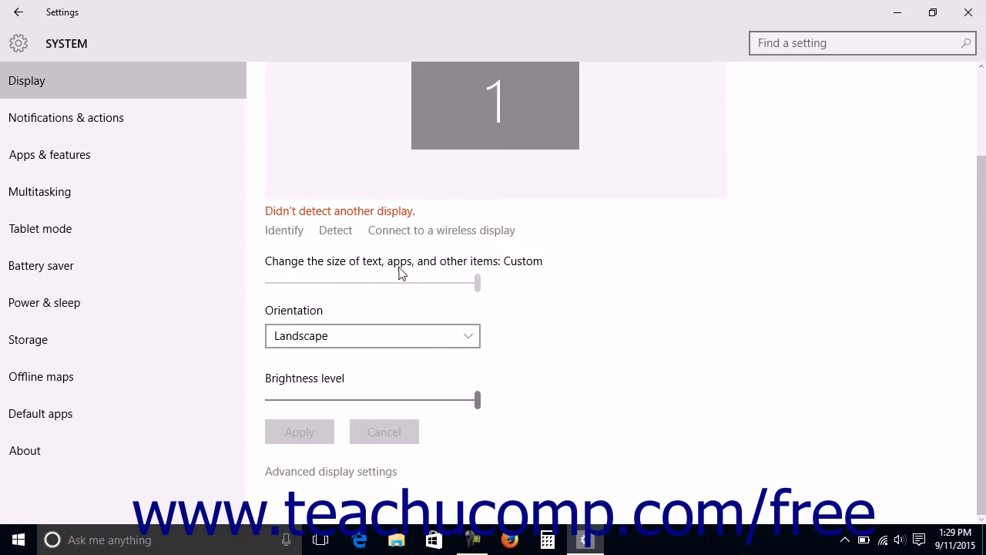
{"action": "mouse_move", "coordinate": [401, 296]}
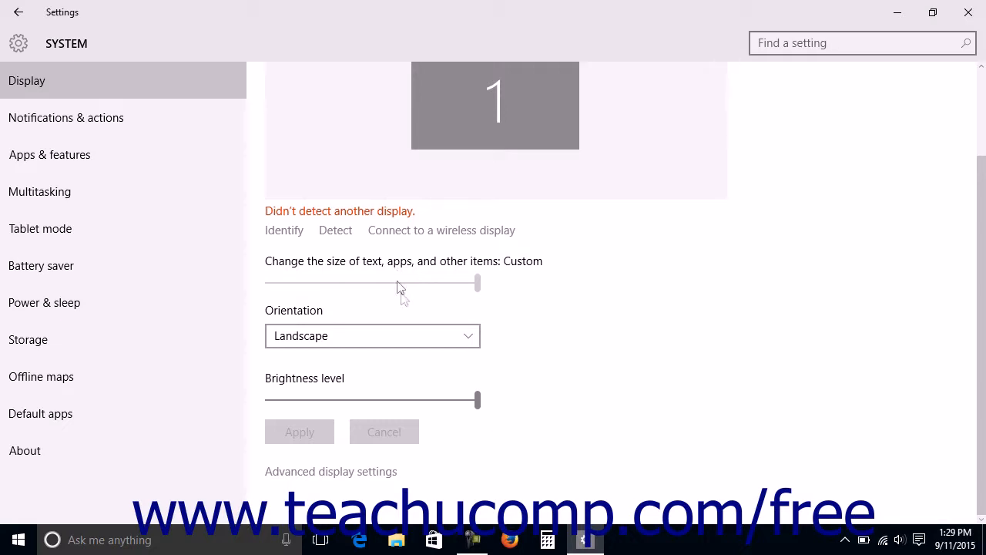
{"action": "left_click", "coordinate": [373, 336]}
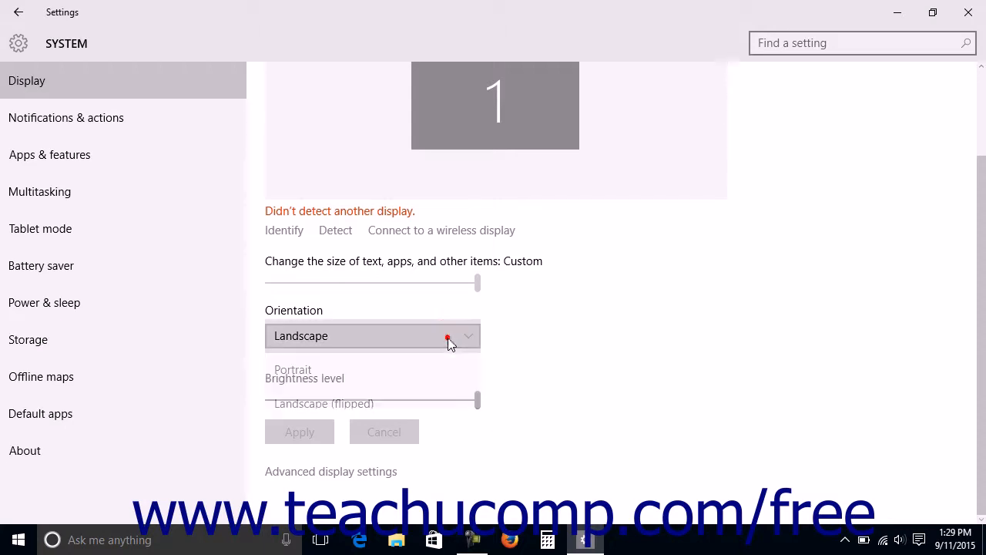
{"action": "left_click", "coordinate": [463, 336]}
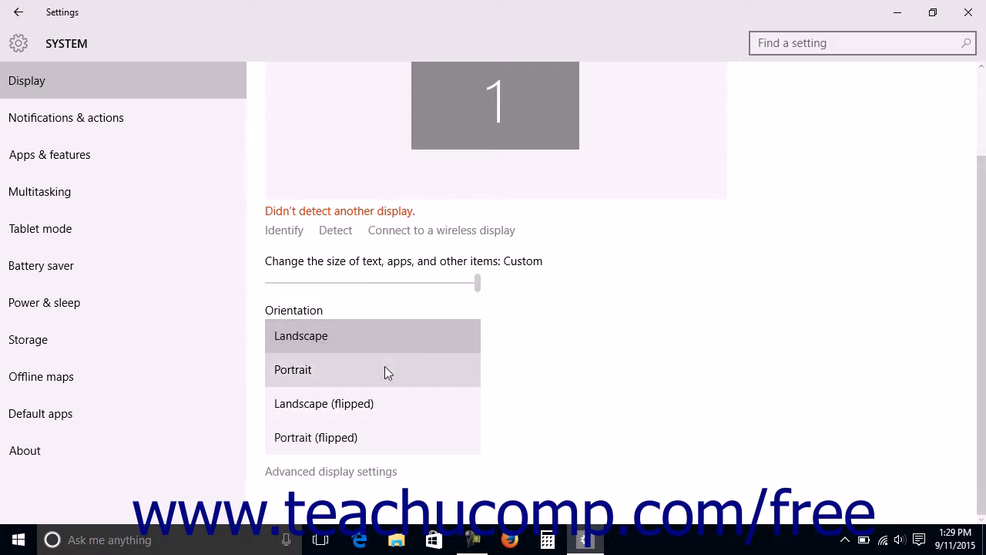
{"action": "left_click", "coordinate": [293, 370]}
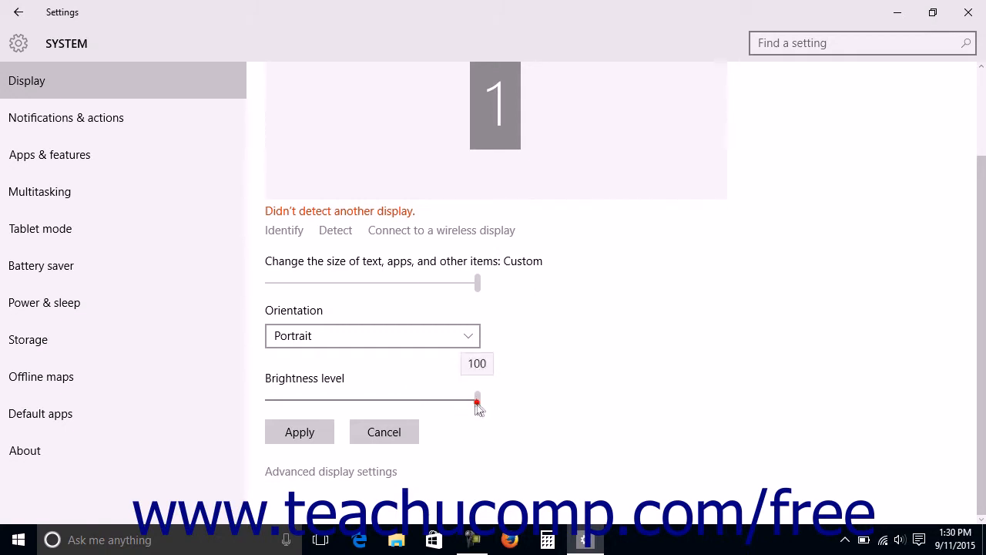
{"action": "left_click_drag", "start_coordinate": [478, 399], "coordinate": [392, 399]}
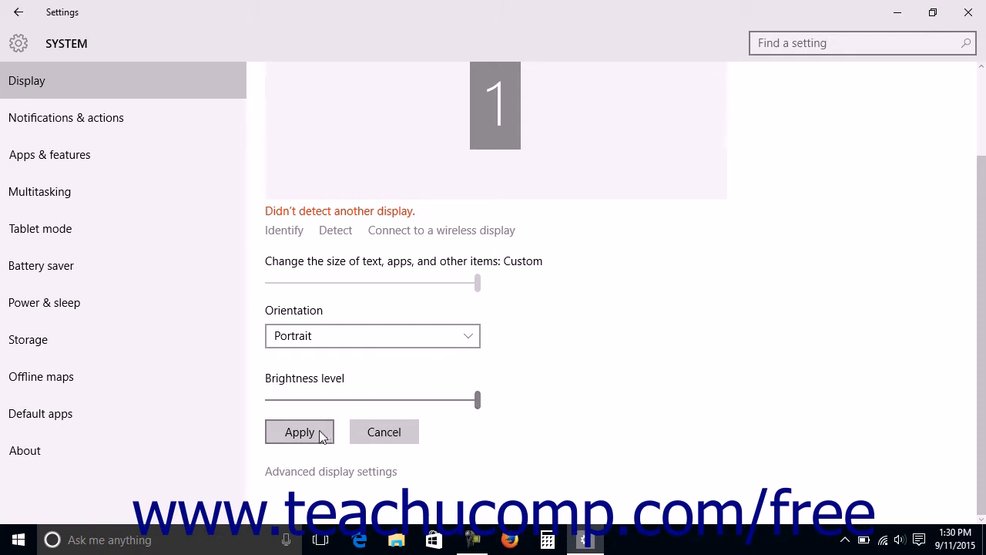
{"action": "mouse_move", "coordinate": [384, 432]}
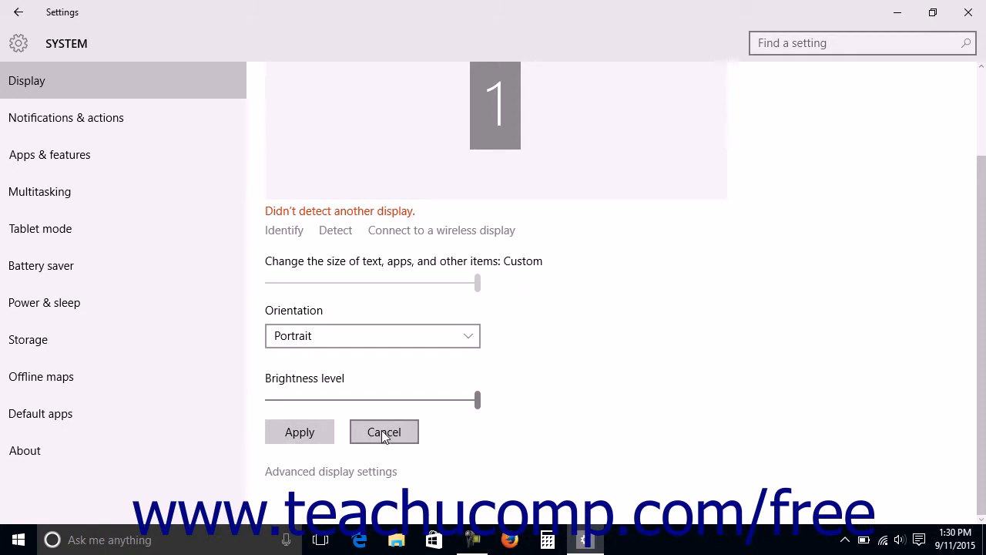
- Discard the pending Portrait change so orientation returns to Landscape
{"action": "left_click", "coordinate": [384, 431]}
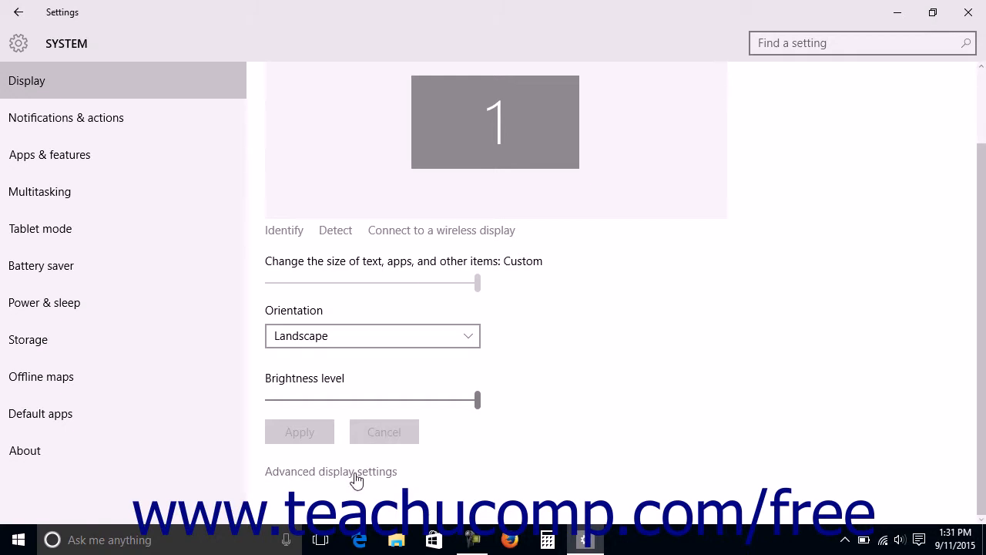
- In Advanced display settings, try 800 × 600 resolution, ending back at 1280 × 720
{"action": "left_click", "coordinate": [330, 472]}
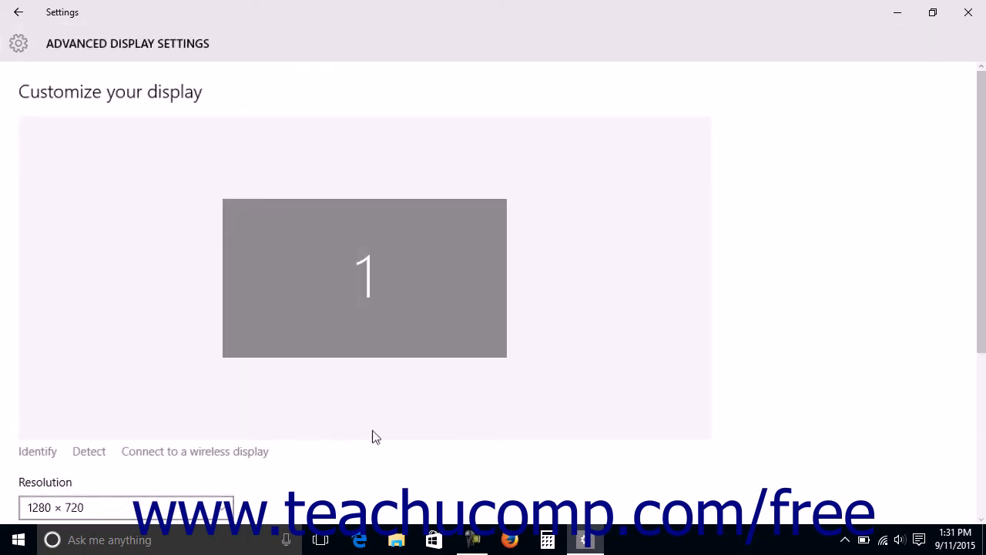
{"action": "scroll", "scroll_direction": "down", "scroll_amount": 3}
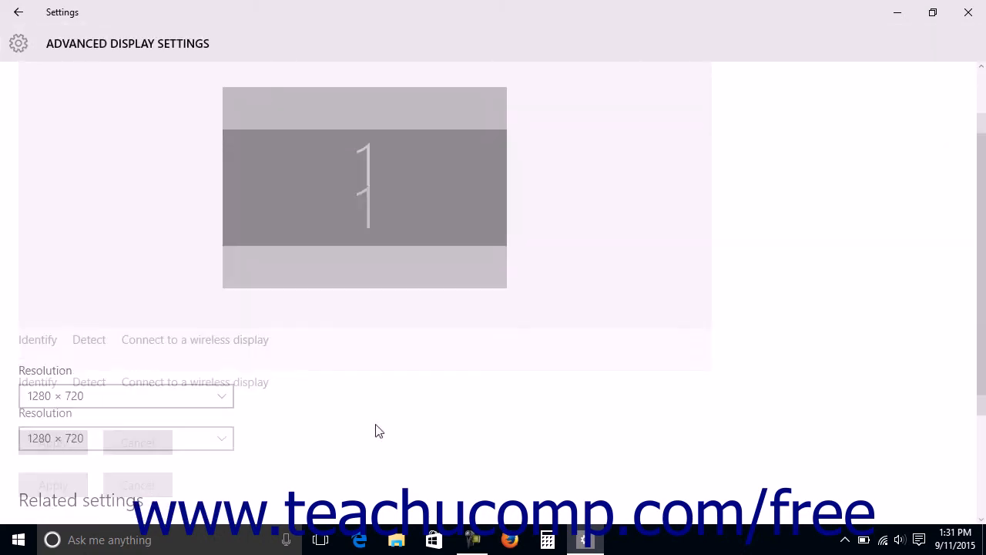
{"action": "scroll", "scroll_direction": "down", "scroll_amount": 3}
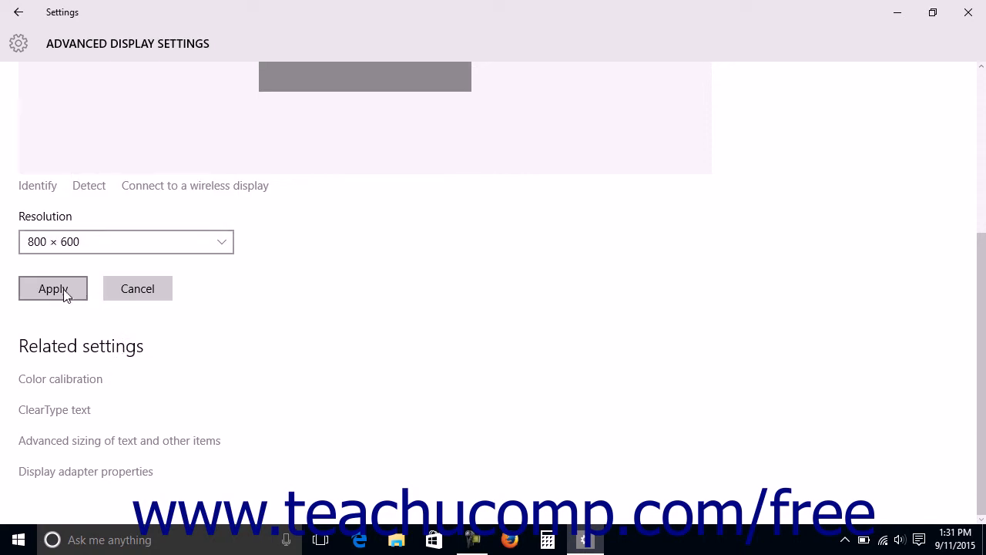
{"action": "left_click", "coordinate": [52, 288]}
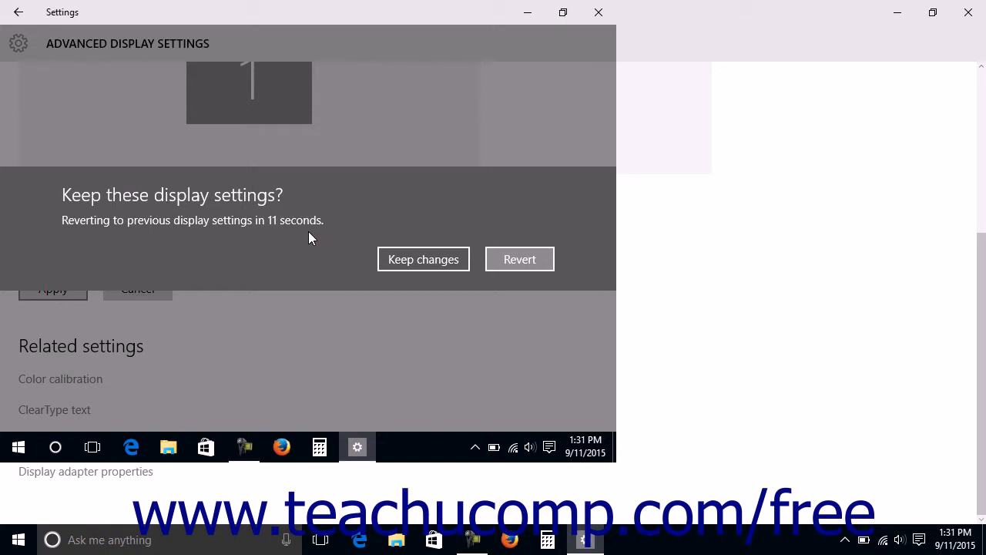
{"action": "mouse_move", "coordinate": [450, 228]}
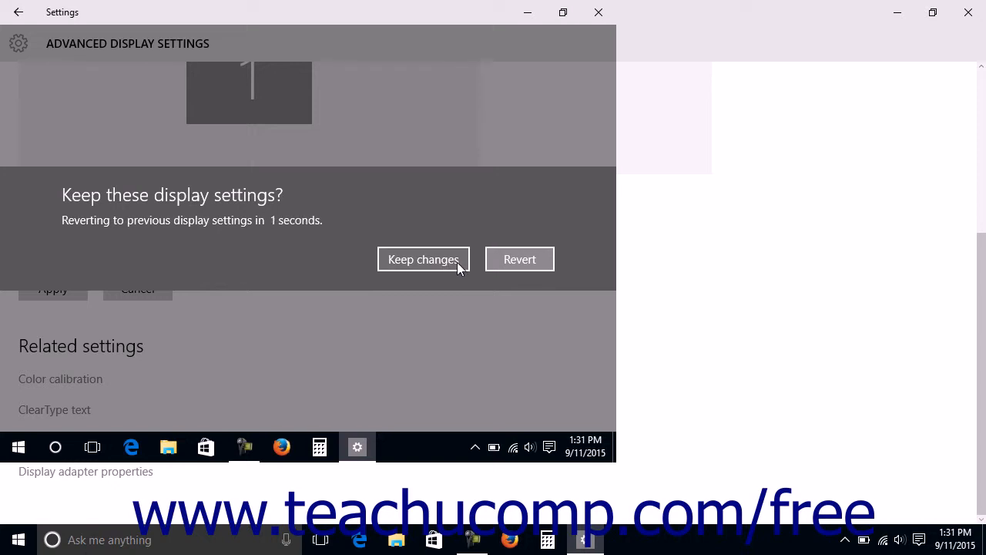
{"action": "left_click", "coordinate": [422, 259]}
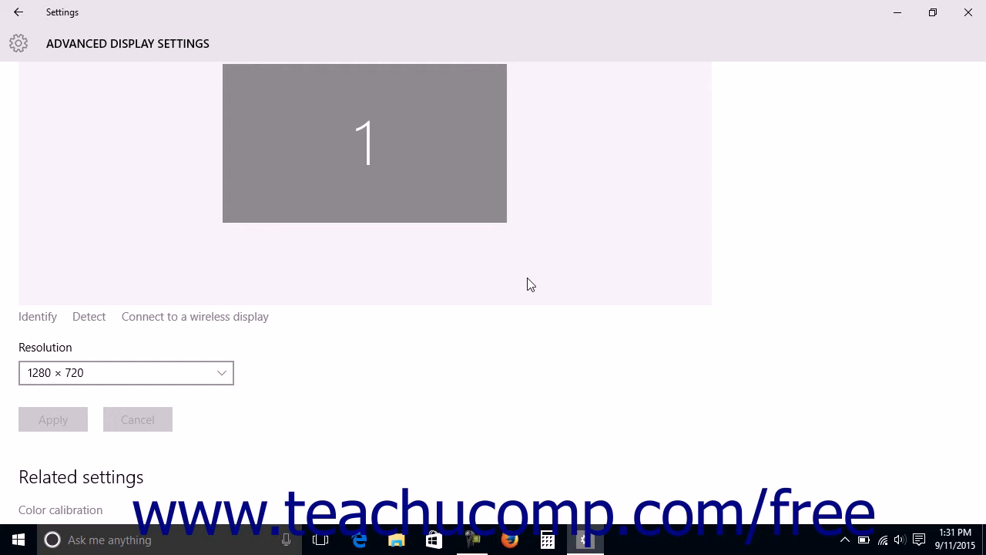
{"action": "mouse_move", "coordinate": [315, 326]}
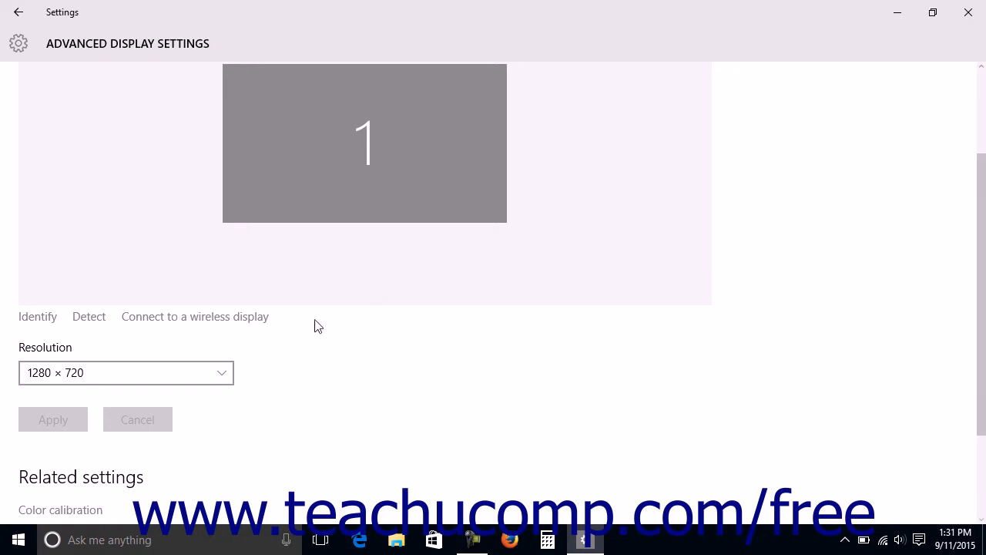
- Review Related settings, then return to the main Display page at 1280 × 720
{"action": "scroll", "scroll_direction": "down", "scroll_amount": 3}
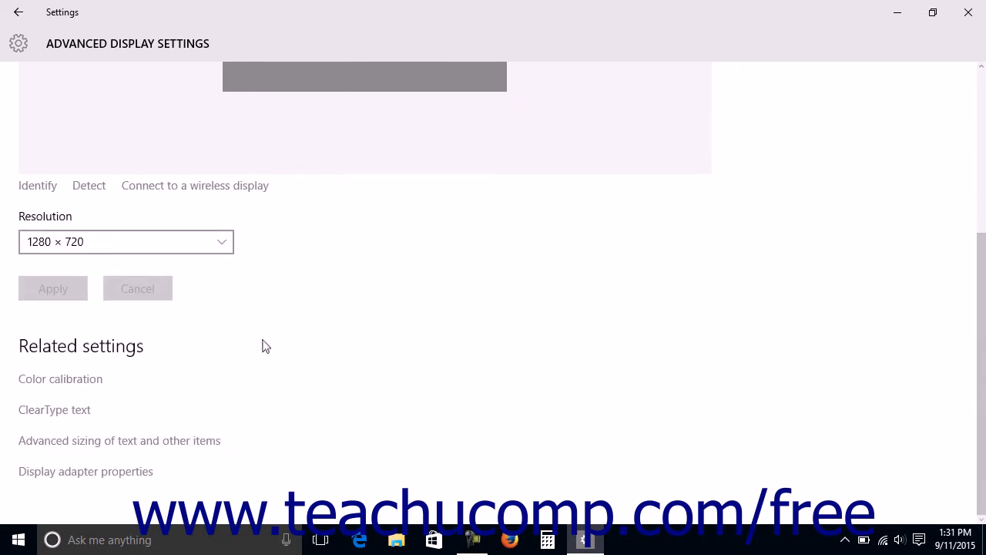
{"action": "mouse_move", "coordinate": [141, 355]}
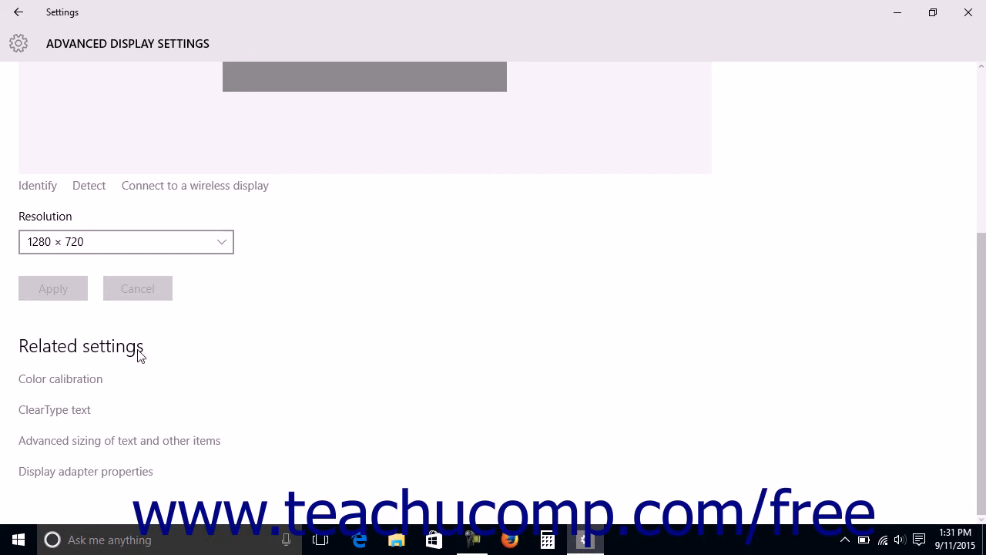
{"action": "mouse_move", "coordinate": [96, 388]}
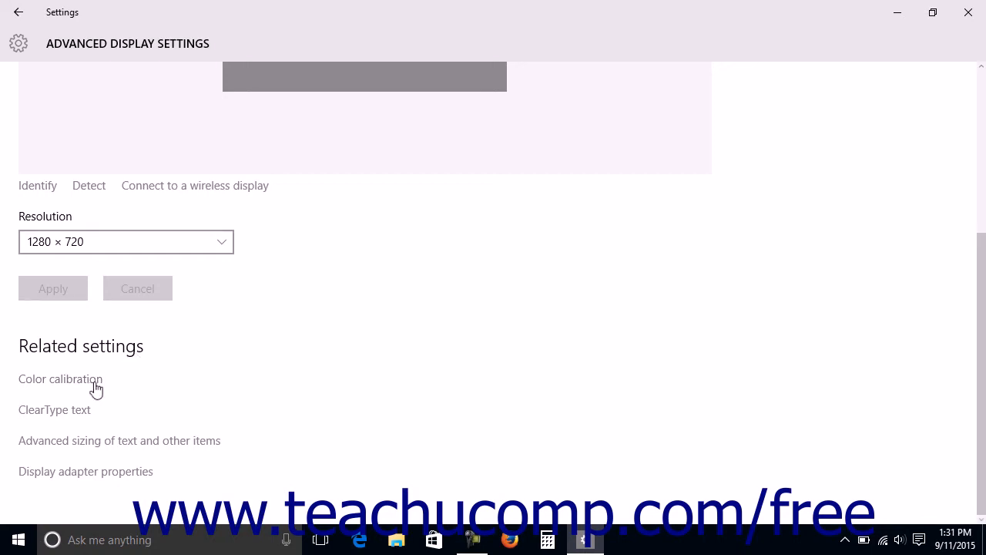
{"action": "mouse_move", "coordinate": [92, 398]}
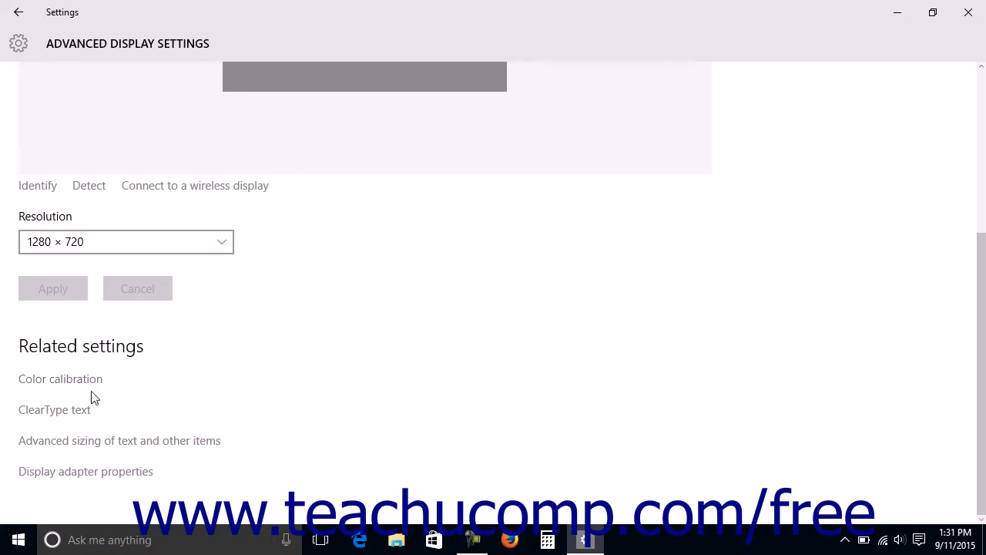
{"action": "mouse_move", "coordinate": [125, 428]}
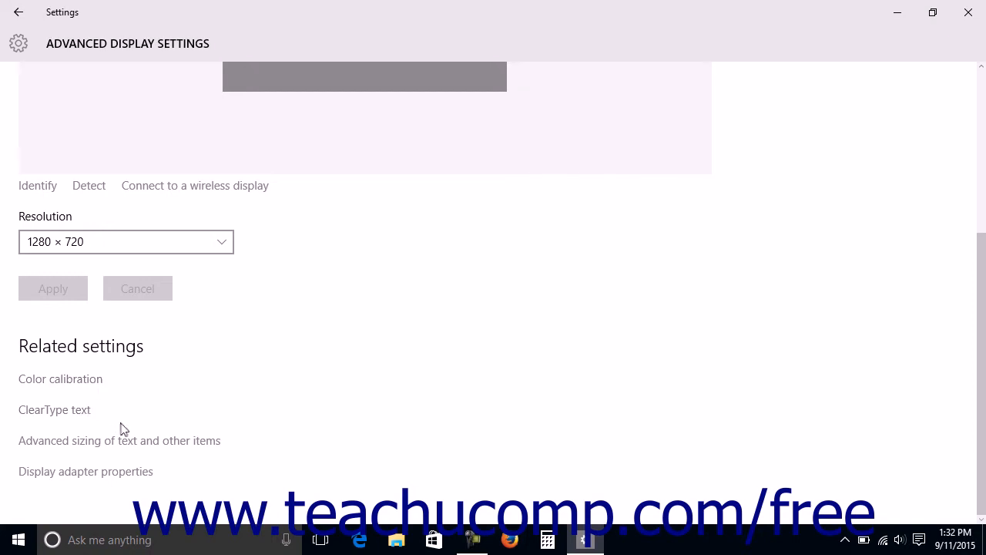
{"action": "mouse_move", "coordinate": [135, 447]}
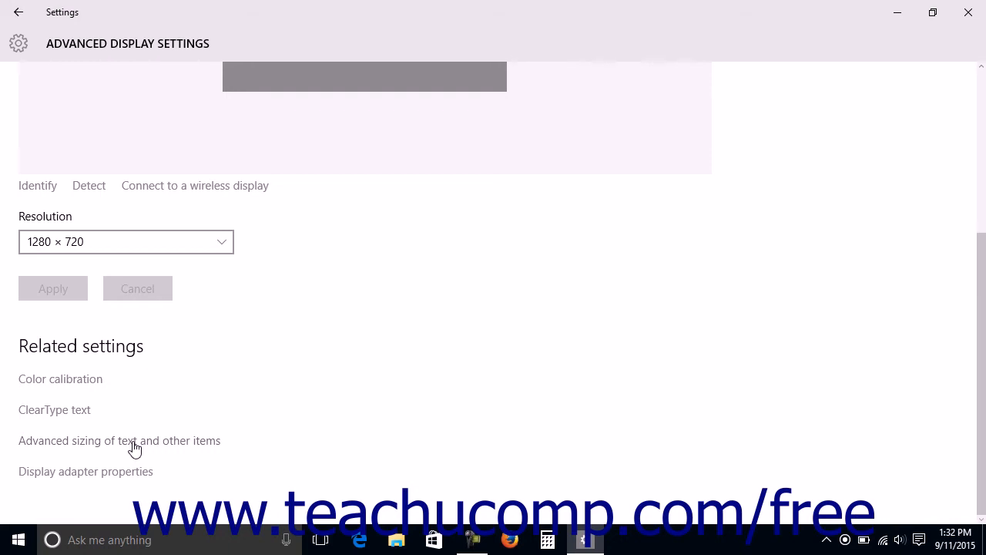
{"action": "mouse_move", "coordinate": [126, 478]}
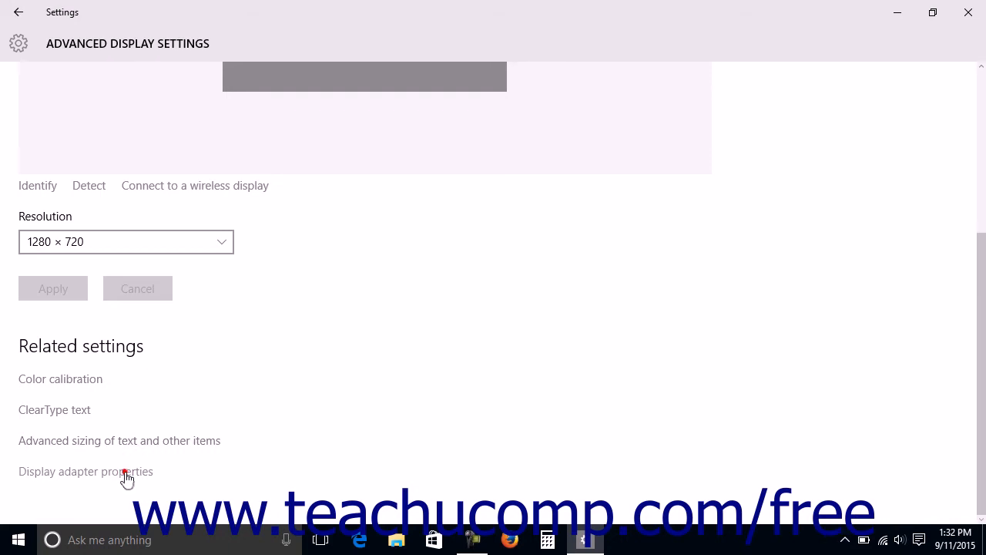
{"action": "mouse_move", "coordinate": [160, 443]}
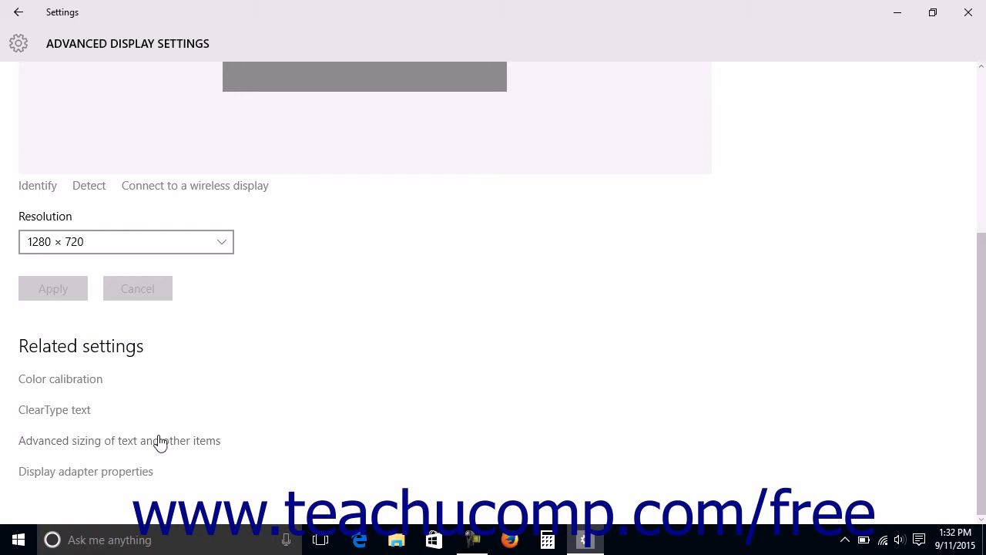
{"action": "mouse_move", "coordinate": [315, 253]}
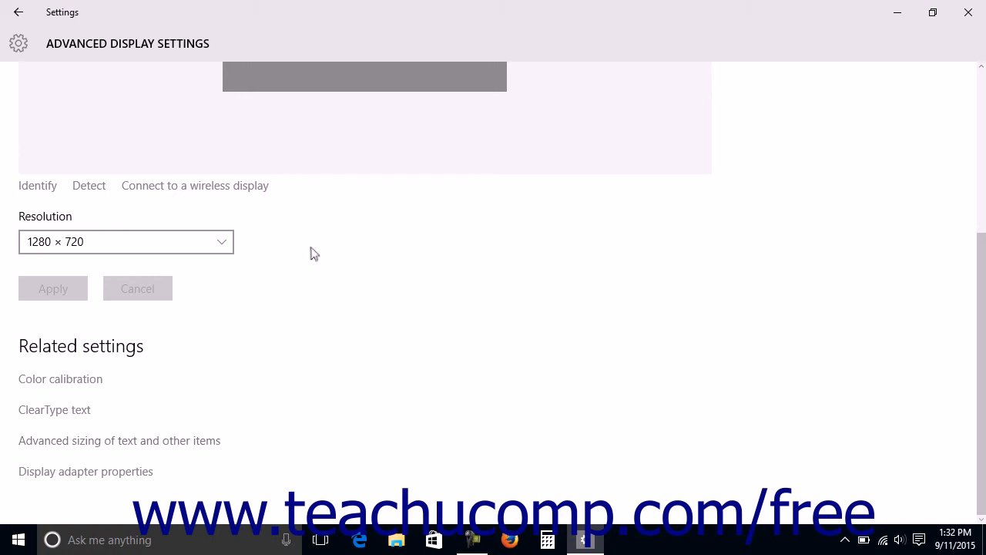
{"action": "mouse_move", "coordinate": [135, 98]}
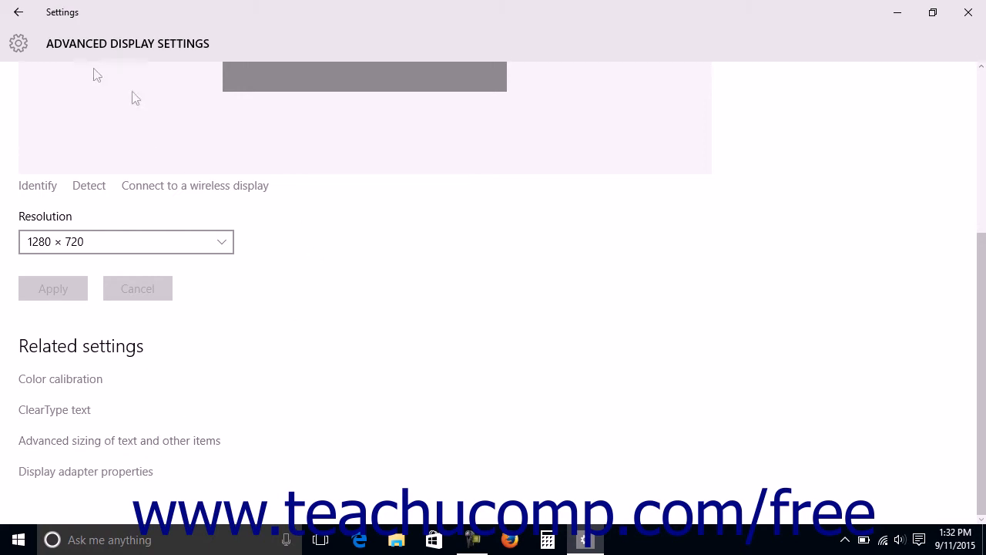
{"action": "left_click", "coordinate": [18, 13]}
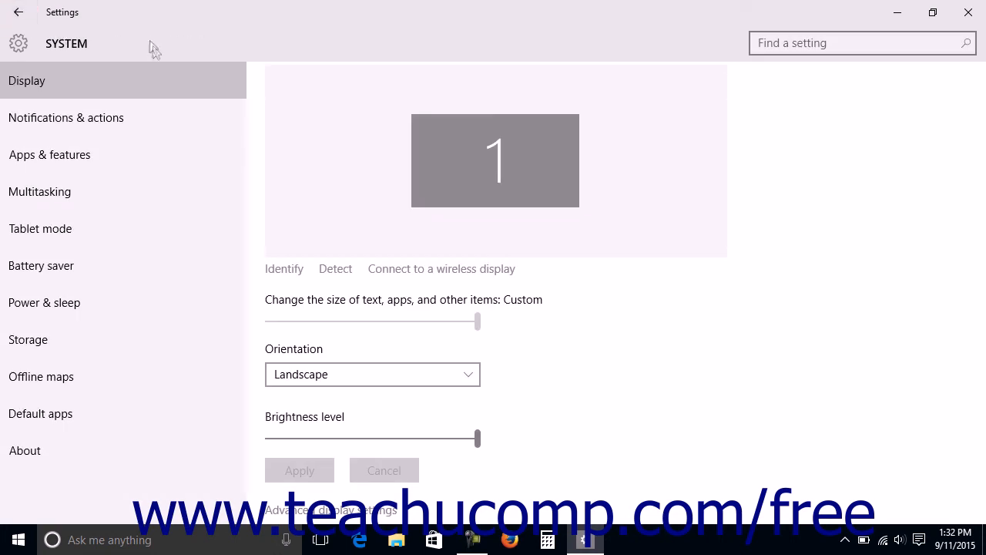